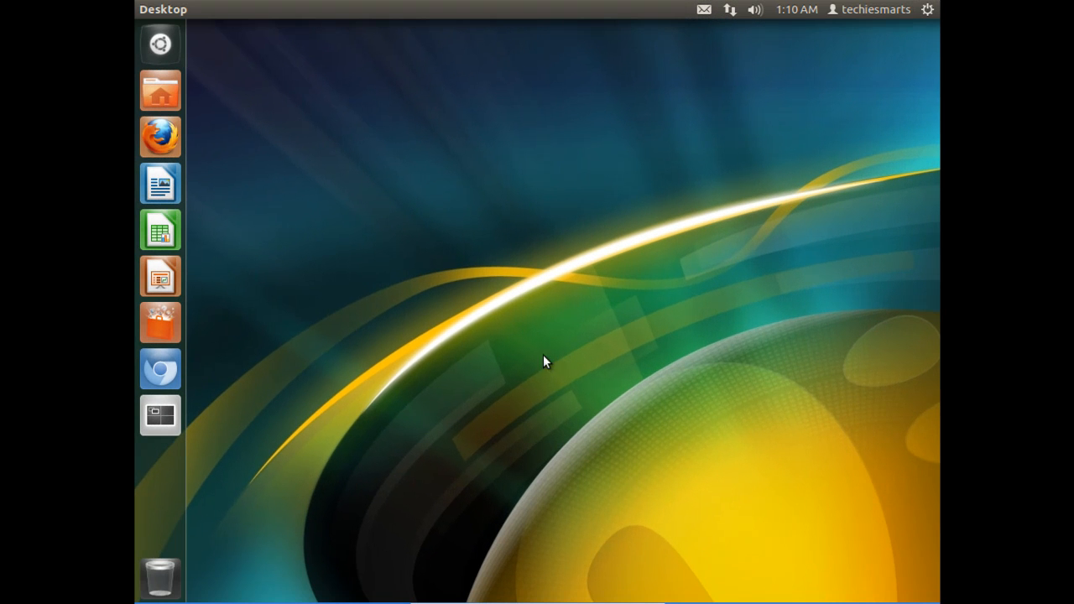
mouse_move(183, 138)
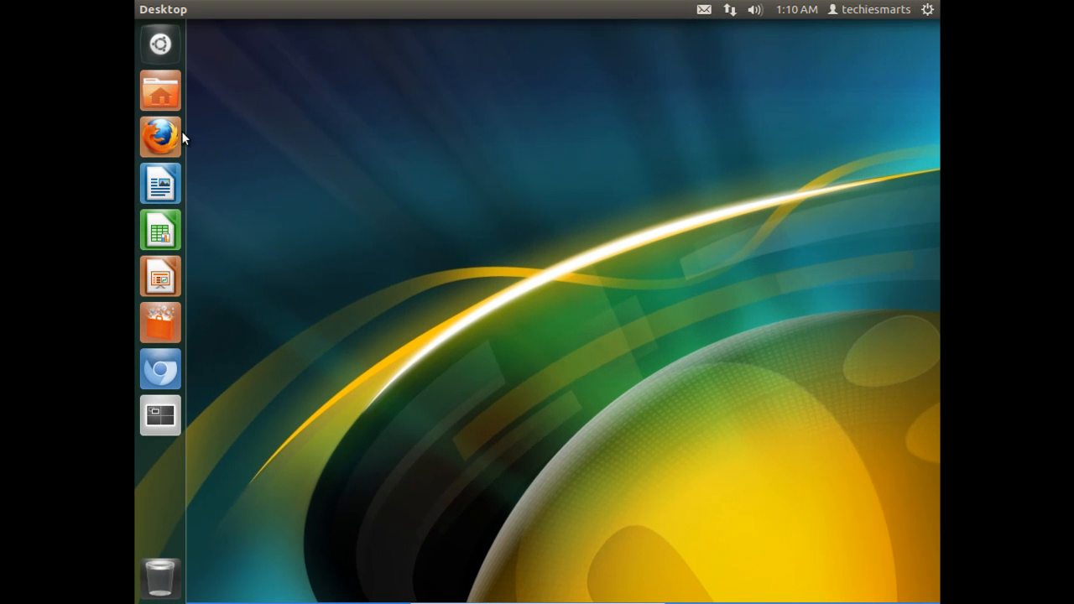
mouse_move(262, 136)
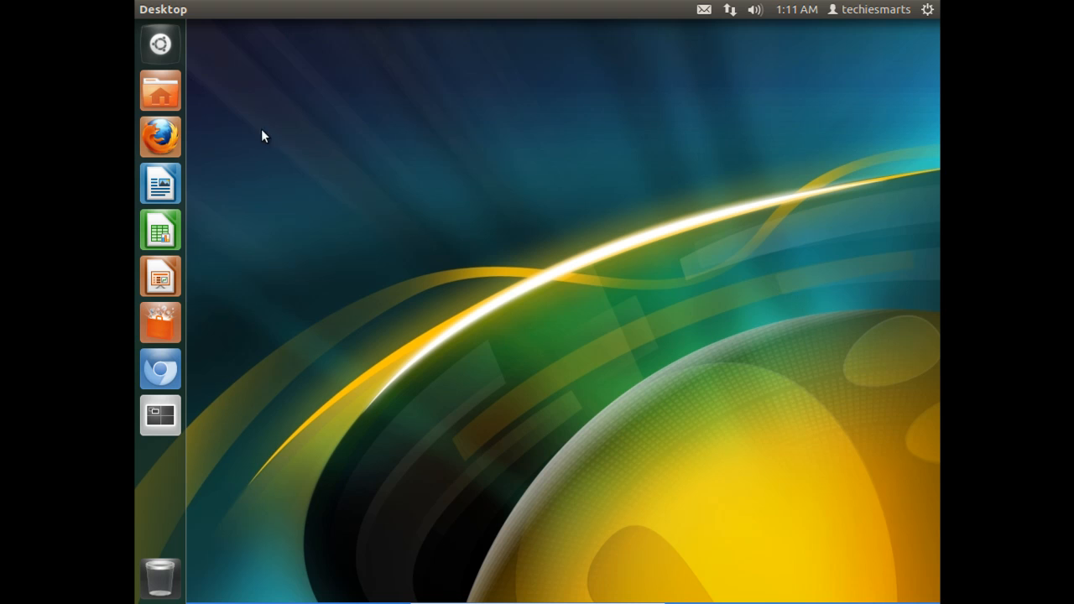
mouse_move(396, 313)
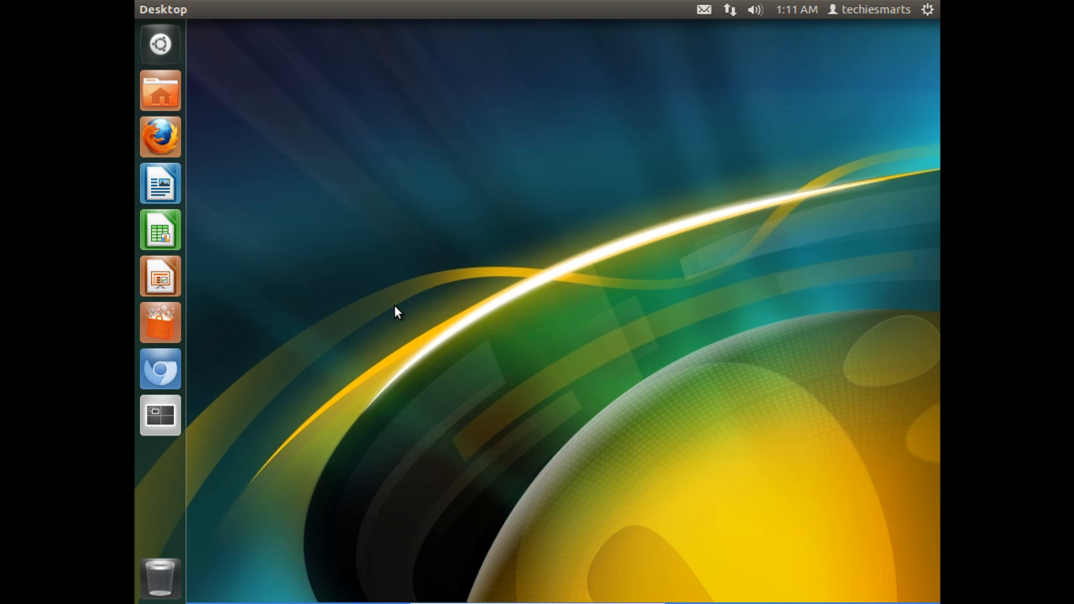
mouse_move(363, 313)
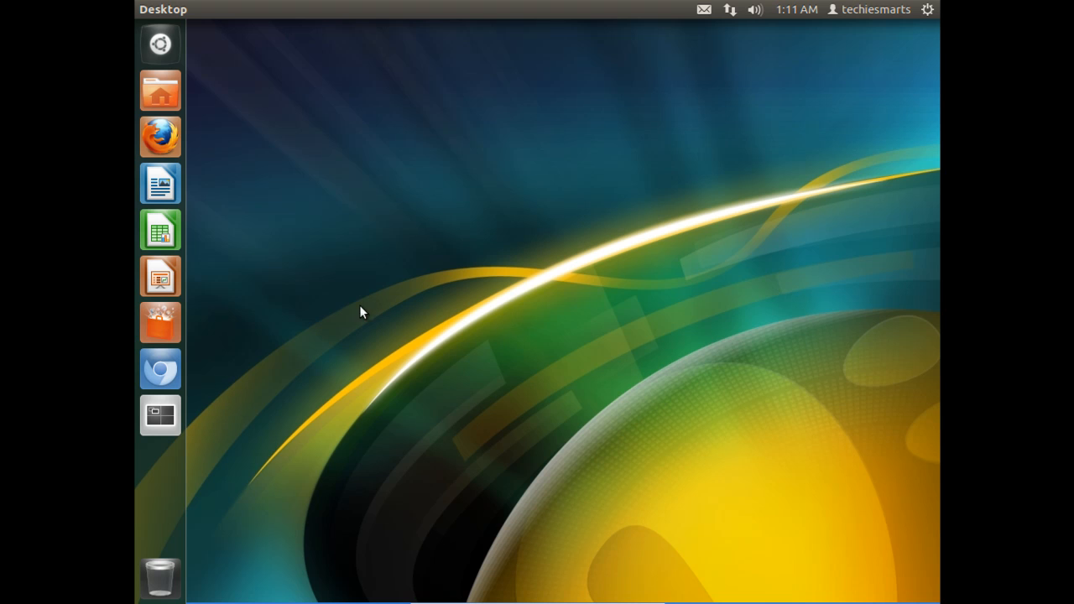
mouse_move(423, 306)
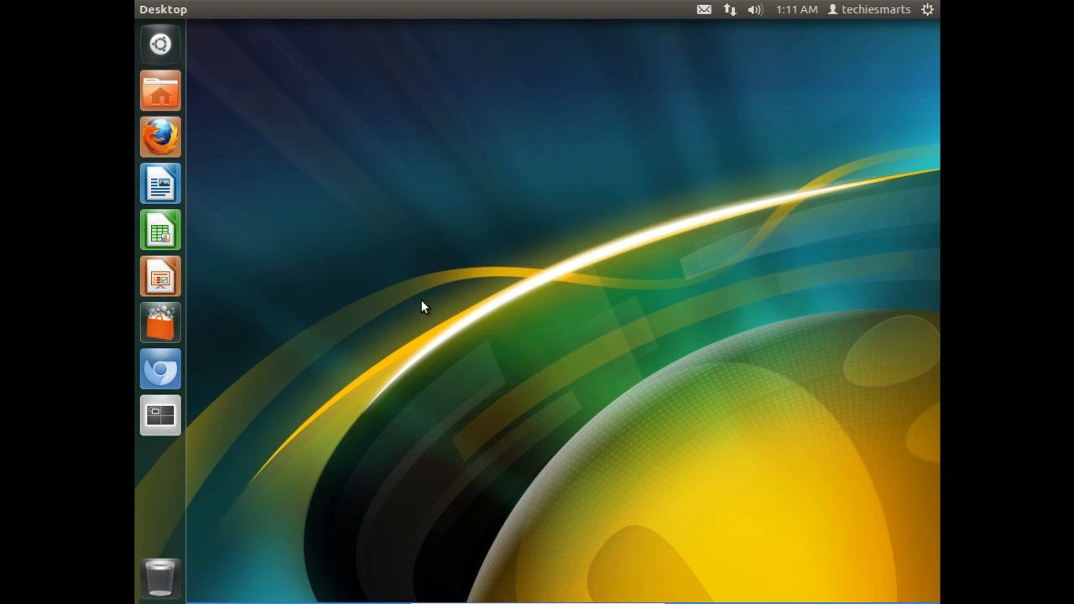
Launch Ubuntu Software Center, search for 'xfce4' and select the Meta-package for Xfce result
click(161, 322)
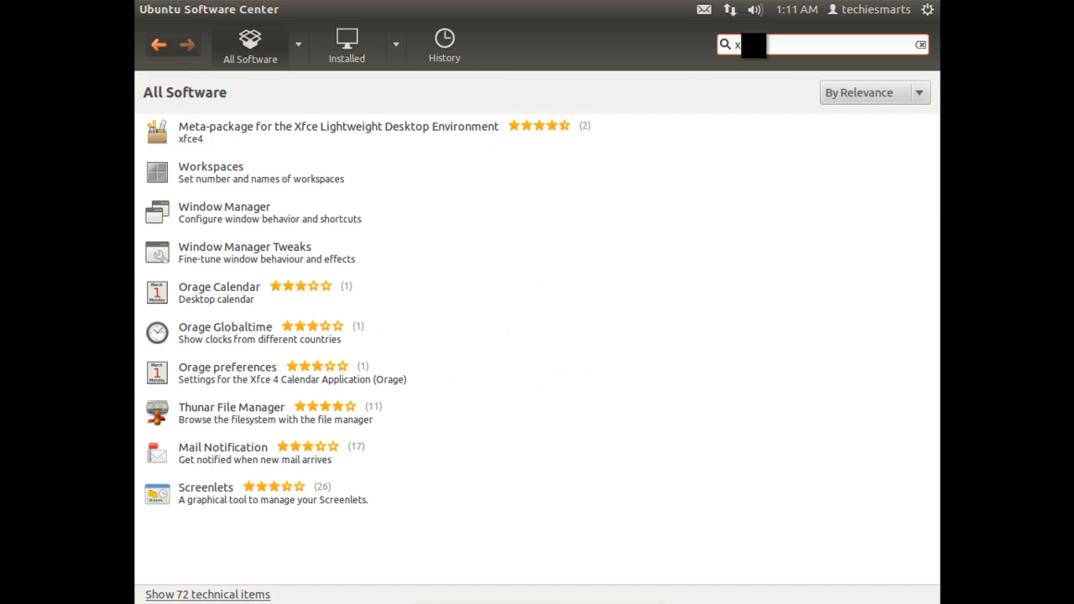
text(xfce4)
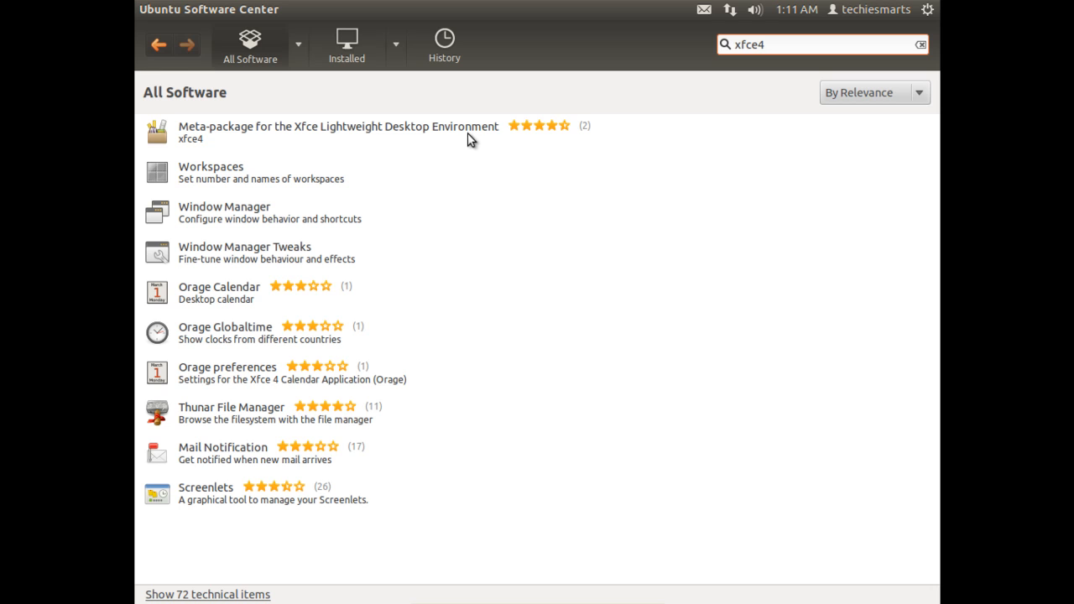
click(335, 131)
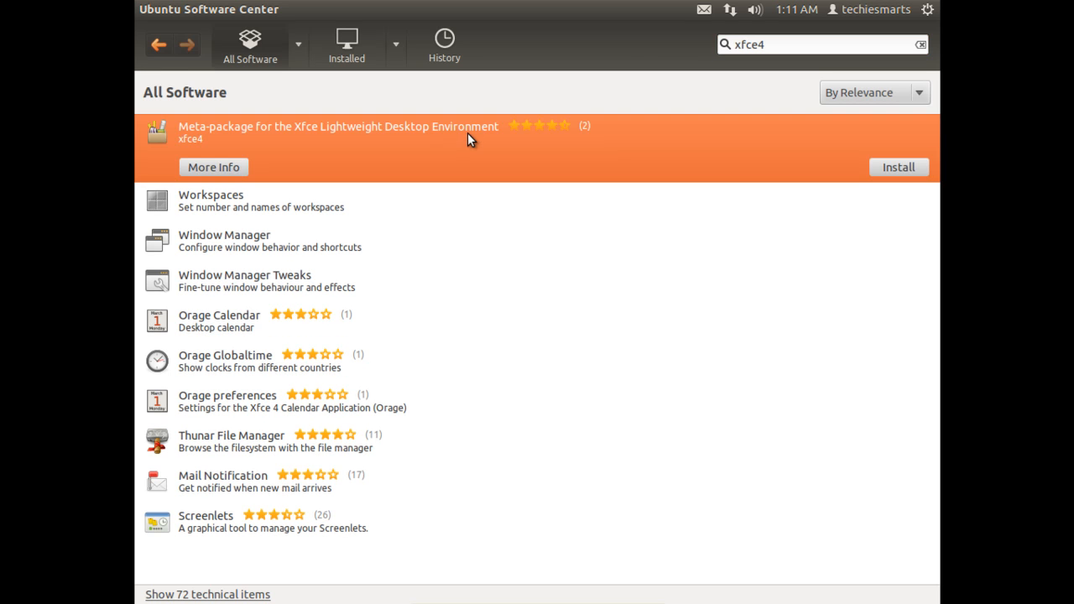
mouse_move(279, 176)
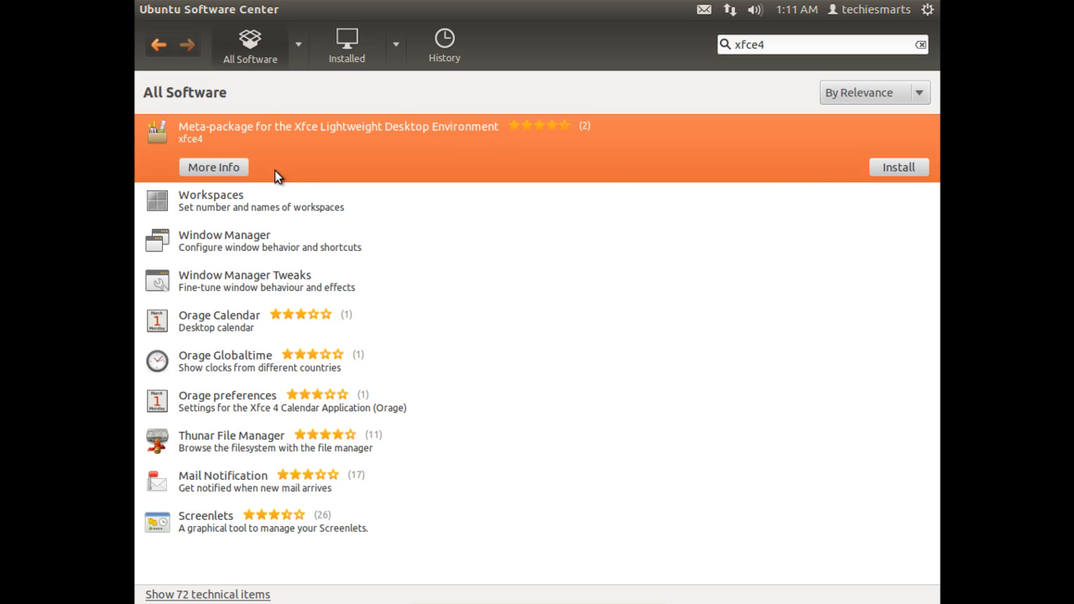
Show More Info for the Xfce meta-package and view its screenshot enlarged, then return to the details
click(213, 168)
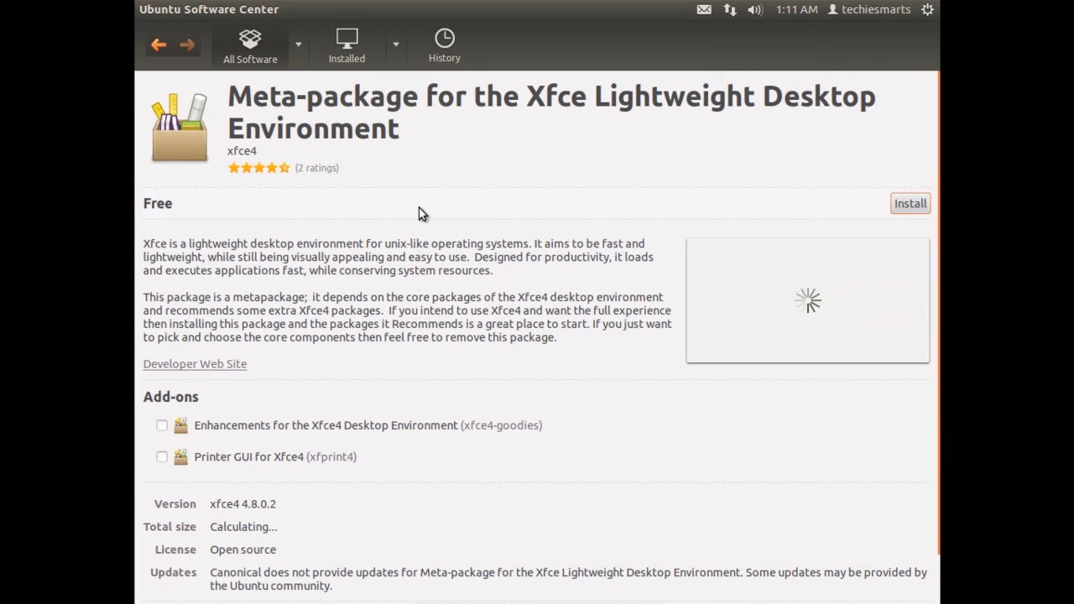
mouse_move(429, 319)
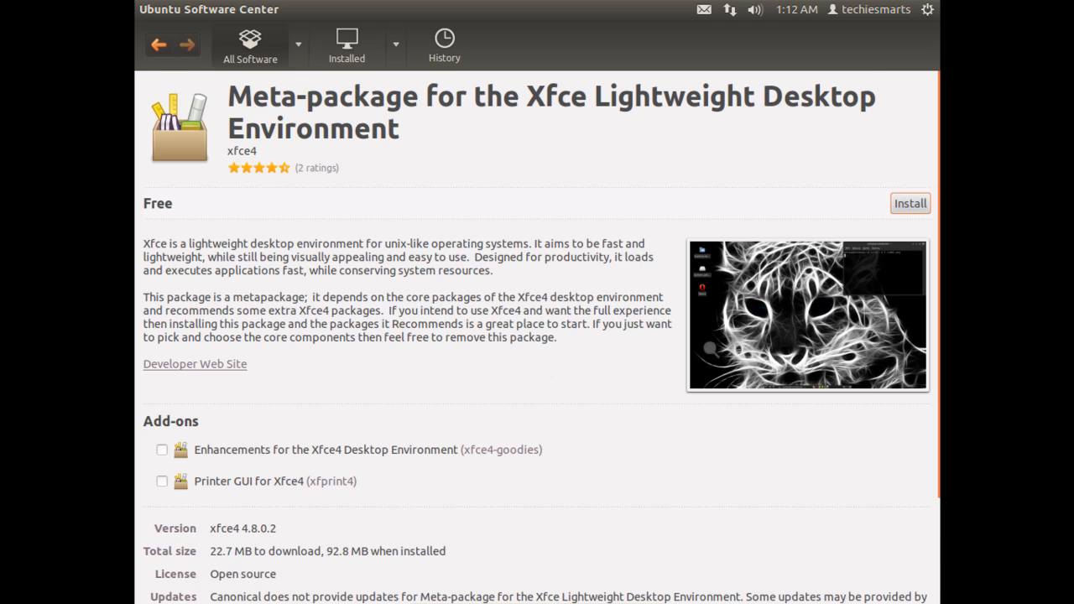
click(806, 314)
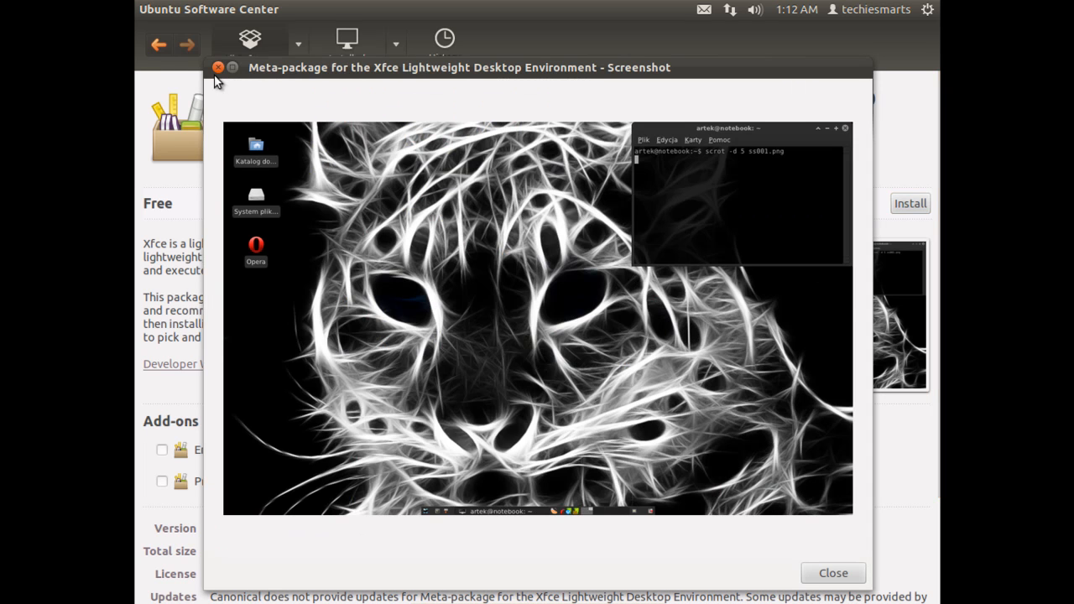
click(216, 67)
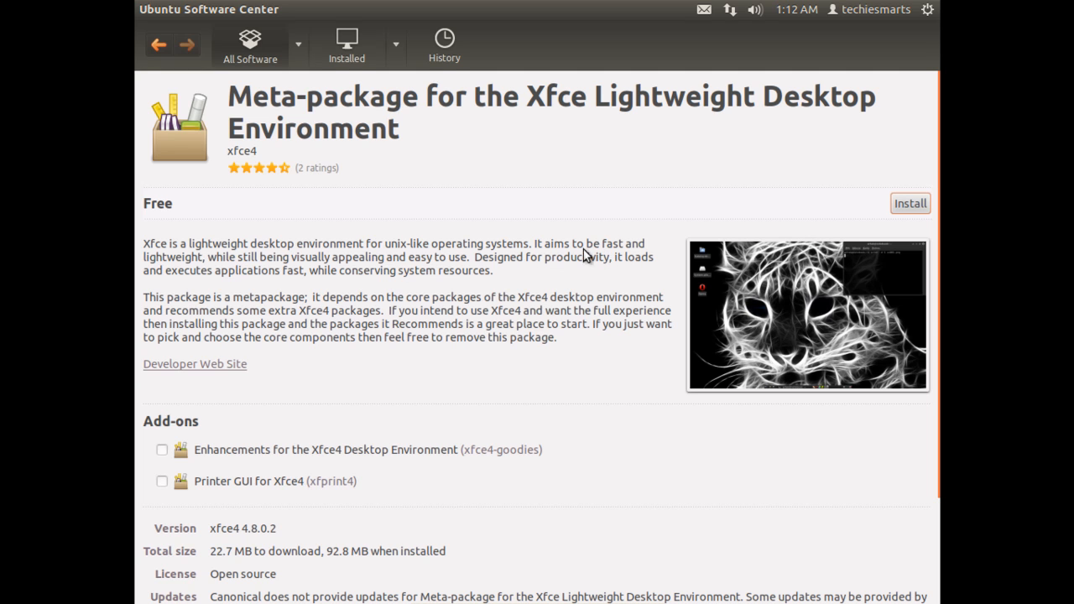
mouse_move(166, 267)
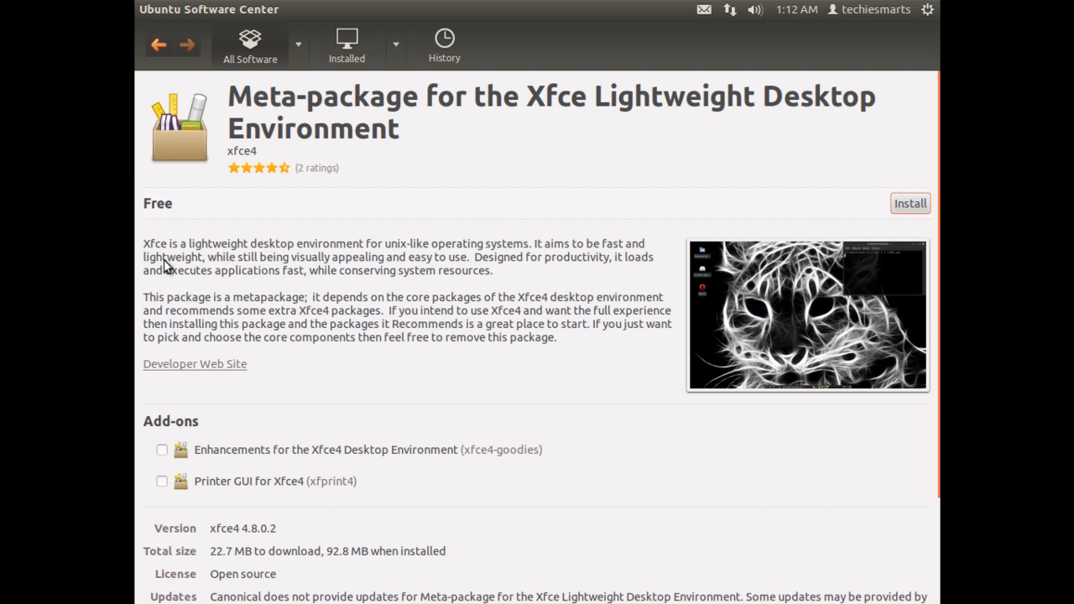
mouse_move(507, 212)
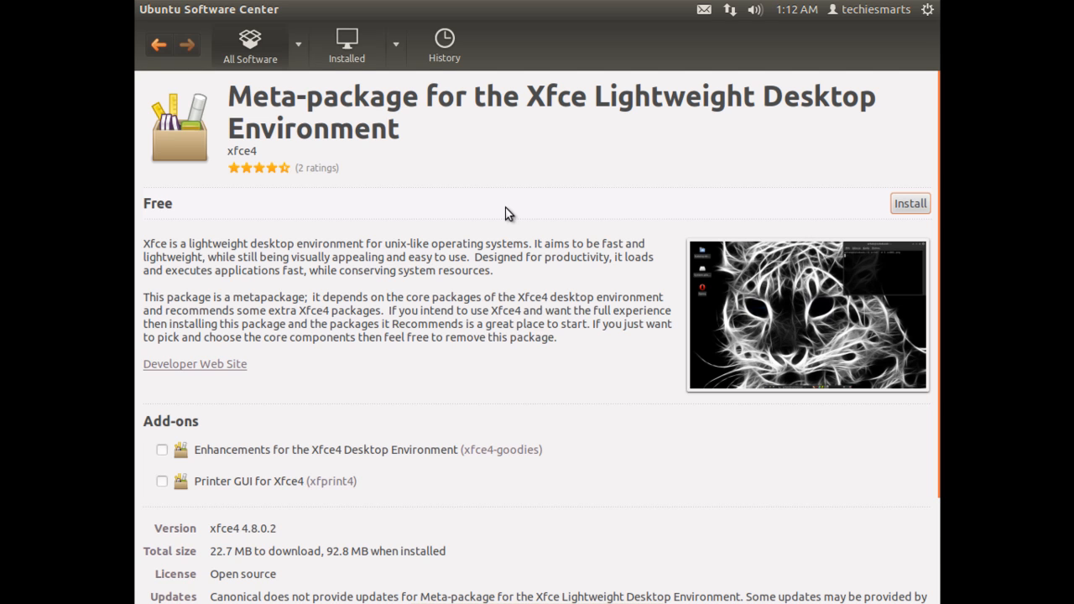
Tick the Enhancements for the Xfce4 Desktop Environment add-on, raising the download to 41.1 MB
scroll(down, 3)
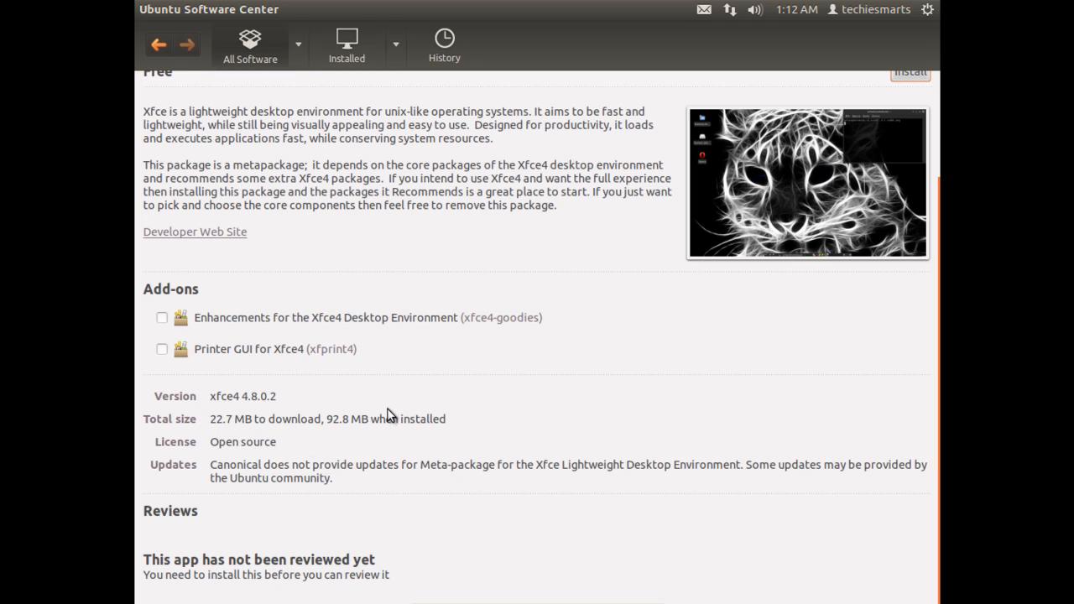
mouse_move(345, 426)
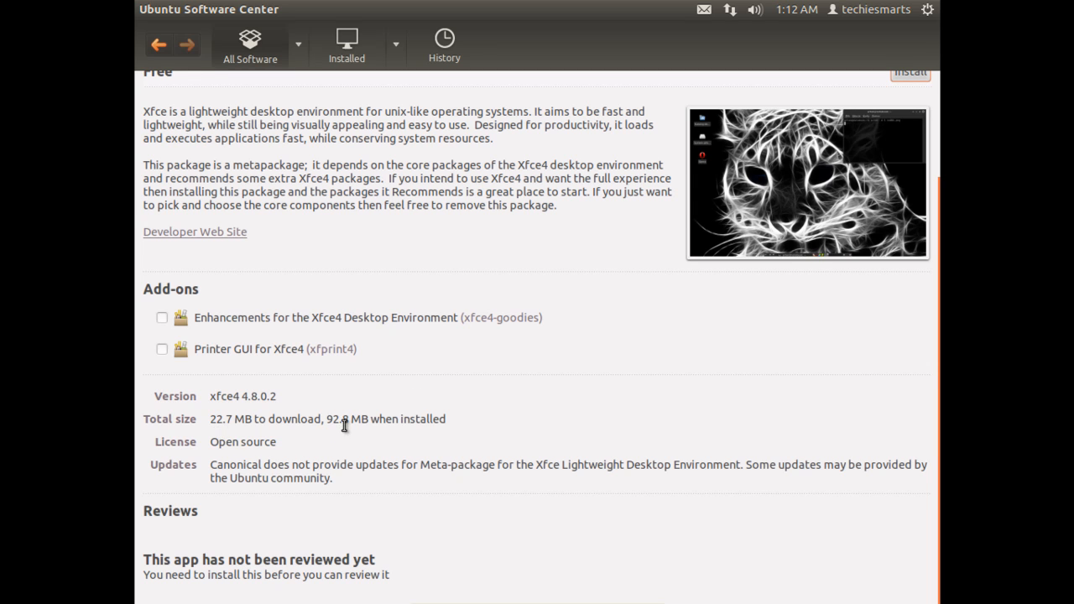
mouse_move(337, 426)
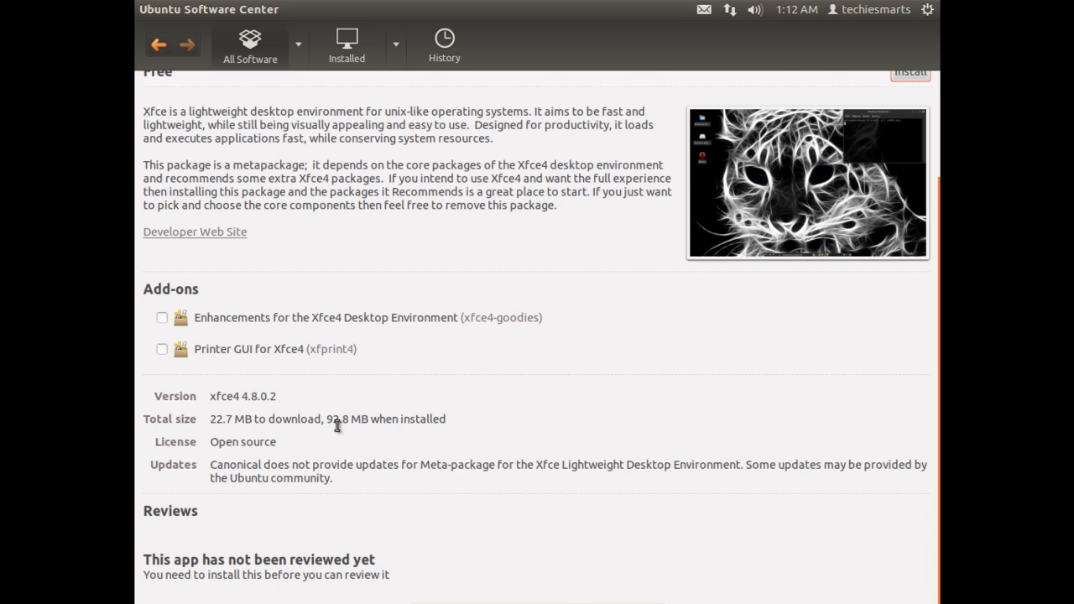
scroll(up, 3)
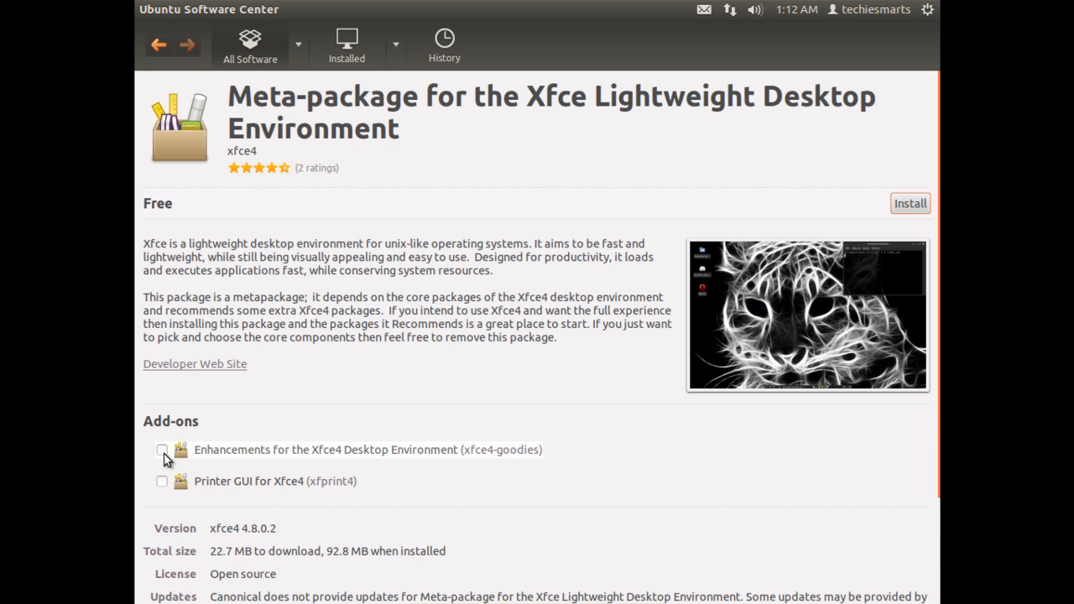
click(162, 450)
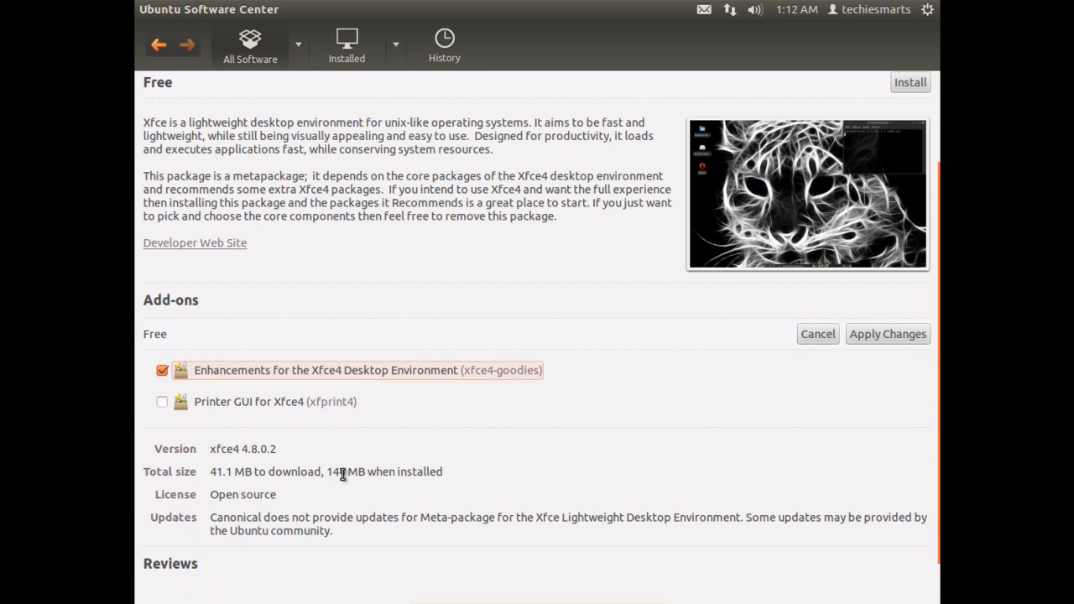
mouse_move(221, 416)
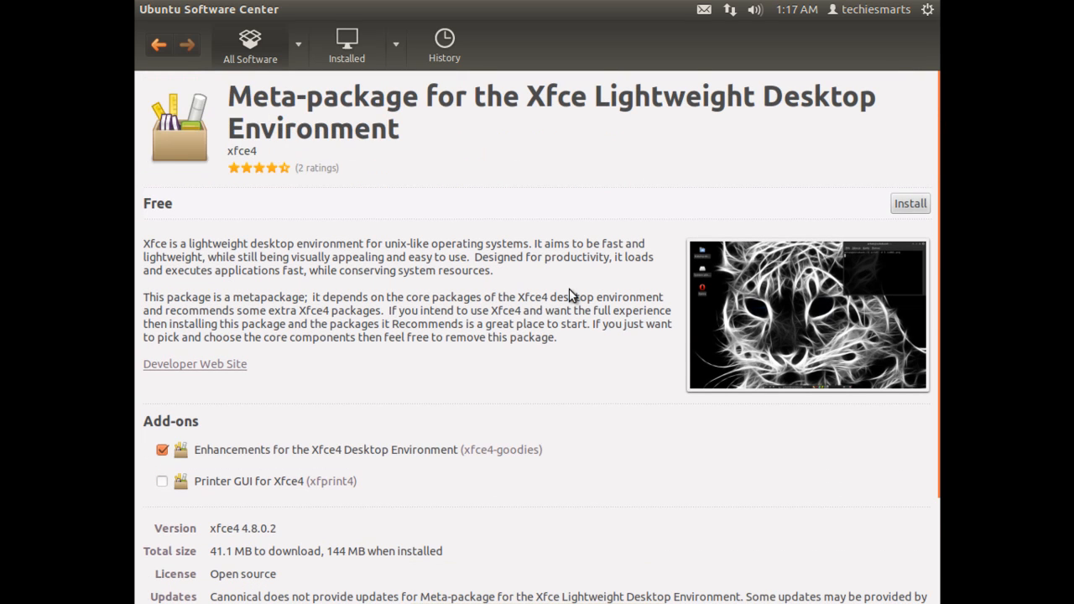
Install the Xfce meta-package with its enhancements add-on until it shows Installed on 2011-10-16
click(910, 203)
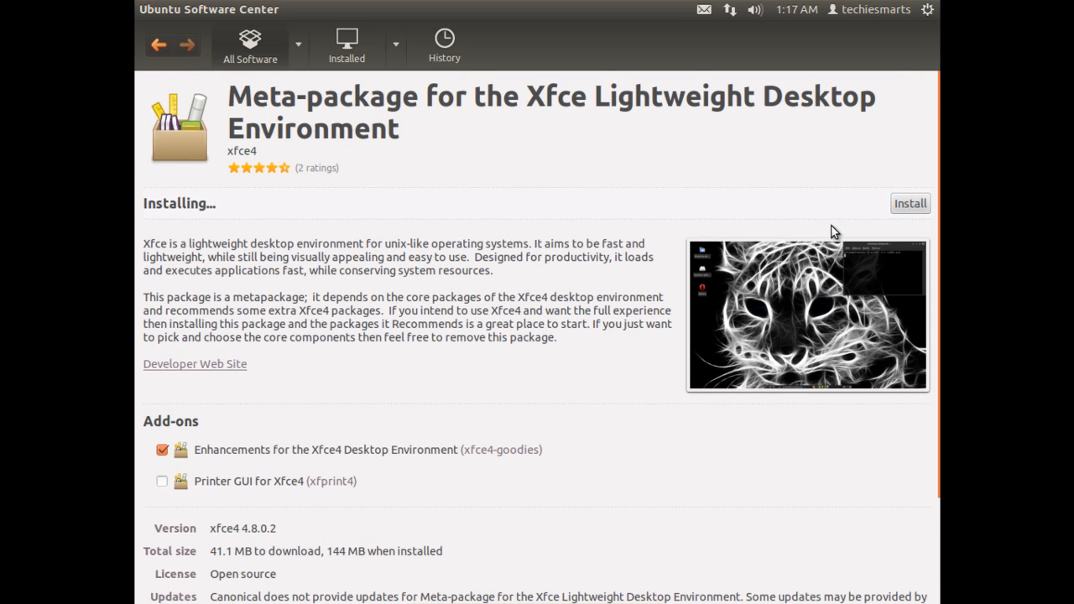
click(910, 203)
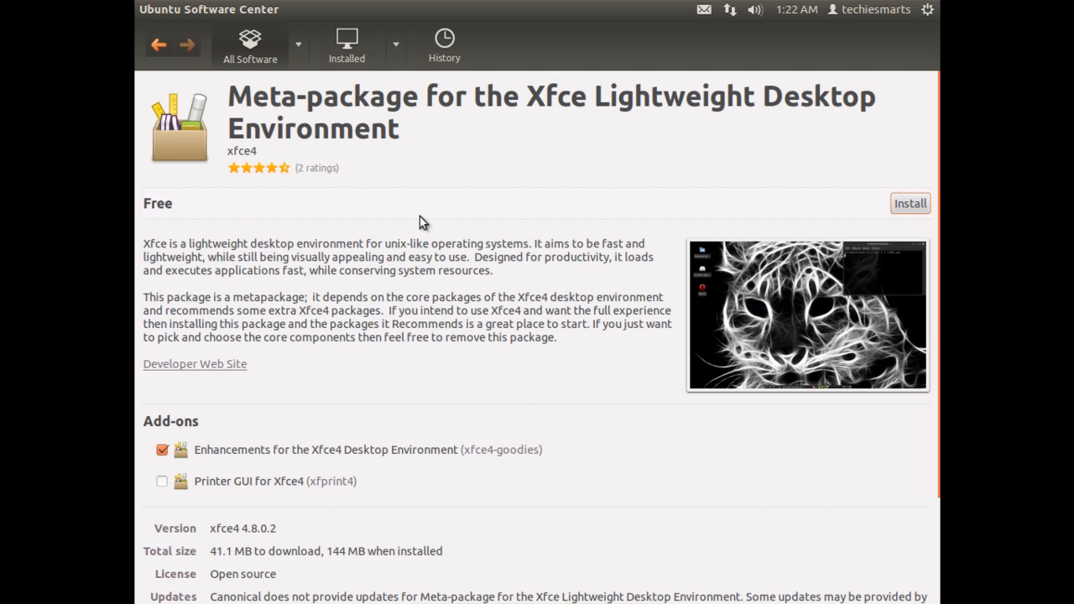
click(910, 203)
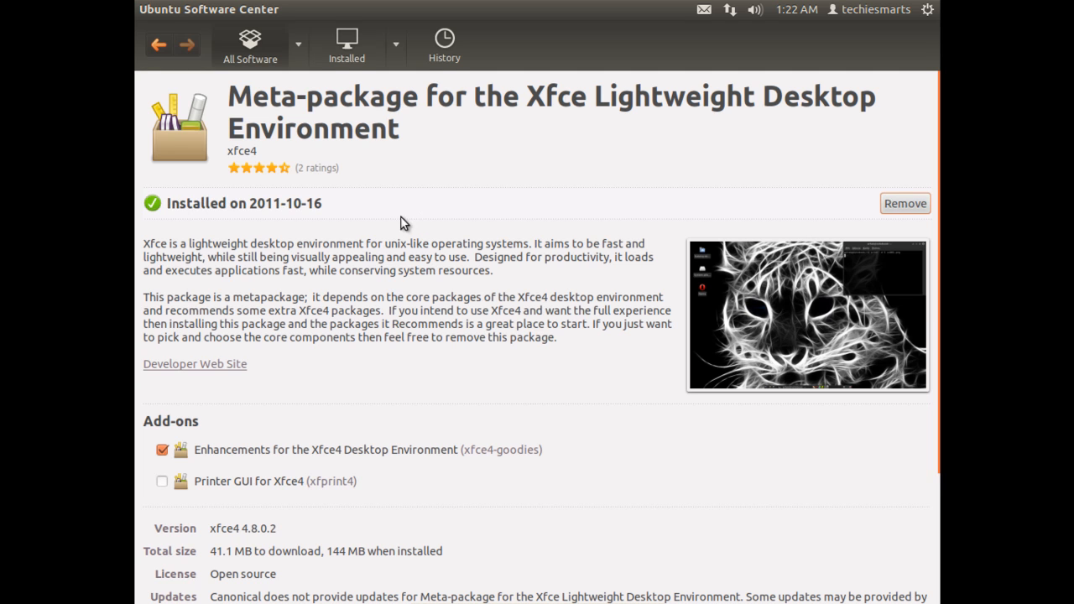
mouse_move(167, 23)
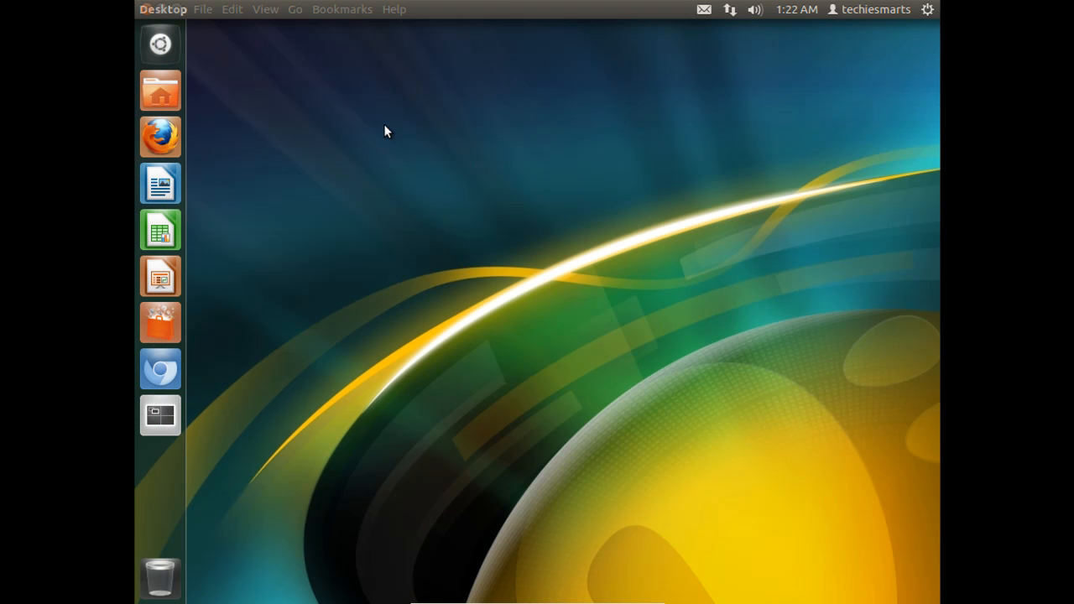
Log out of the Unity session from the top-panel gear menu and confirm, reaching the login screen
click(926, 10)
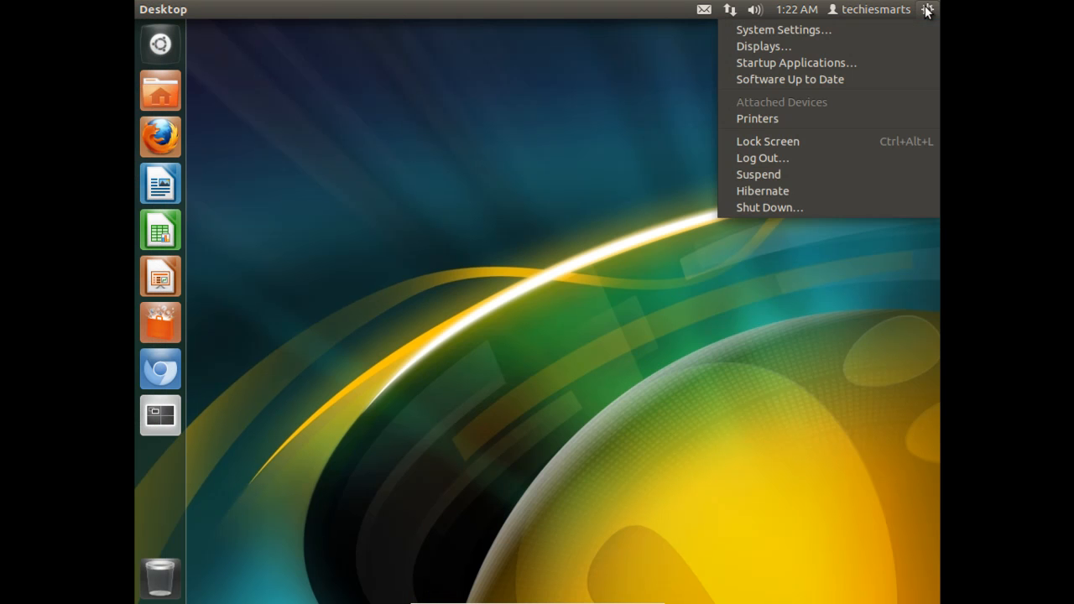
mouse_move(933, 19)
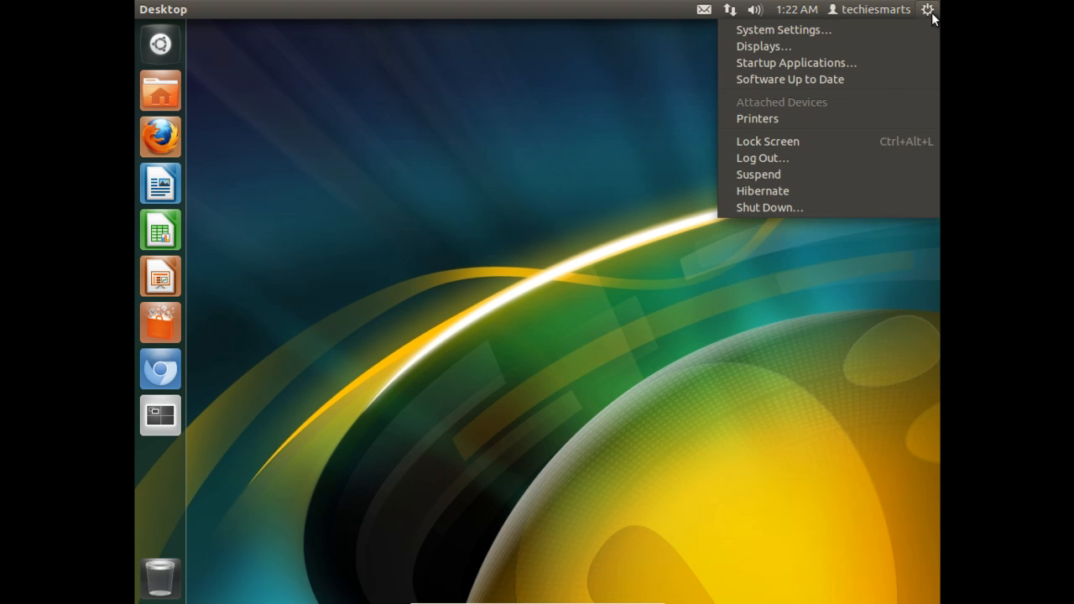
mouse_move(906, 102)
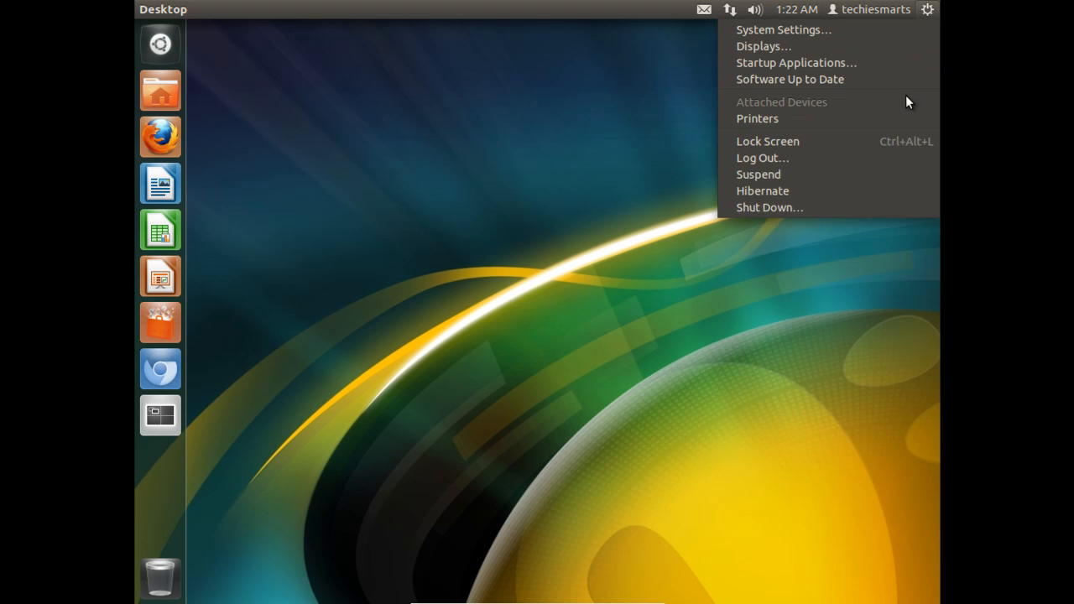
mouse_move(881, 158)
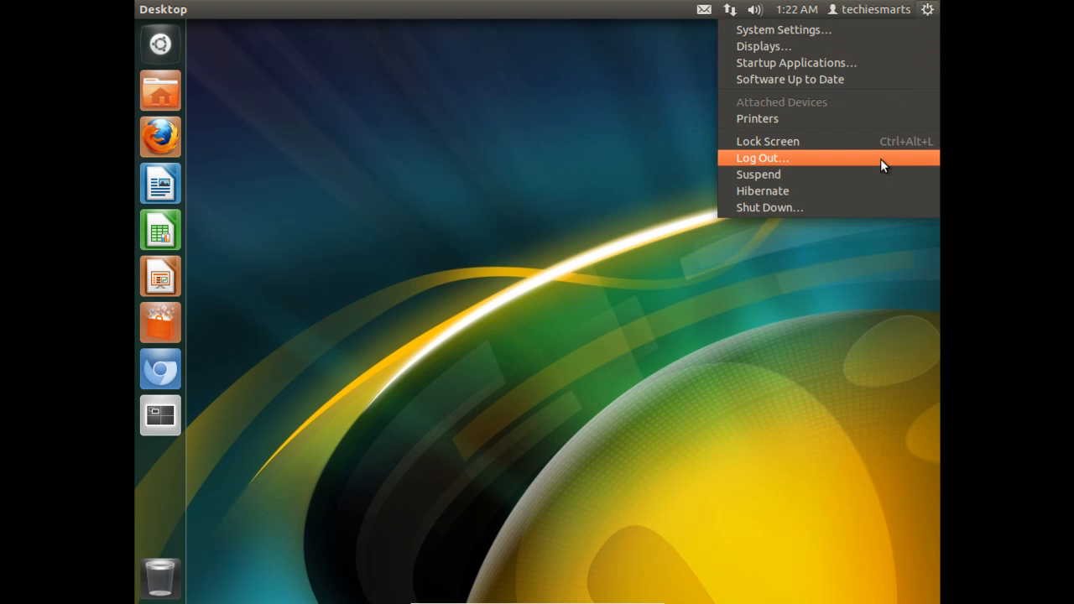
click(762, 158)
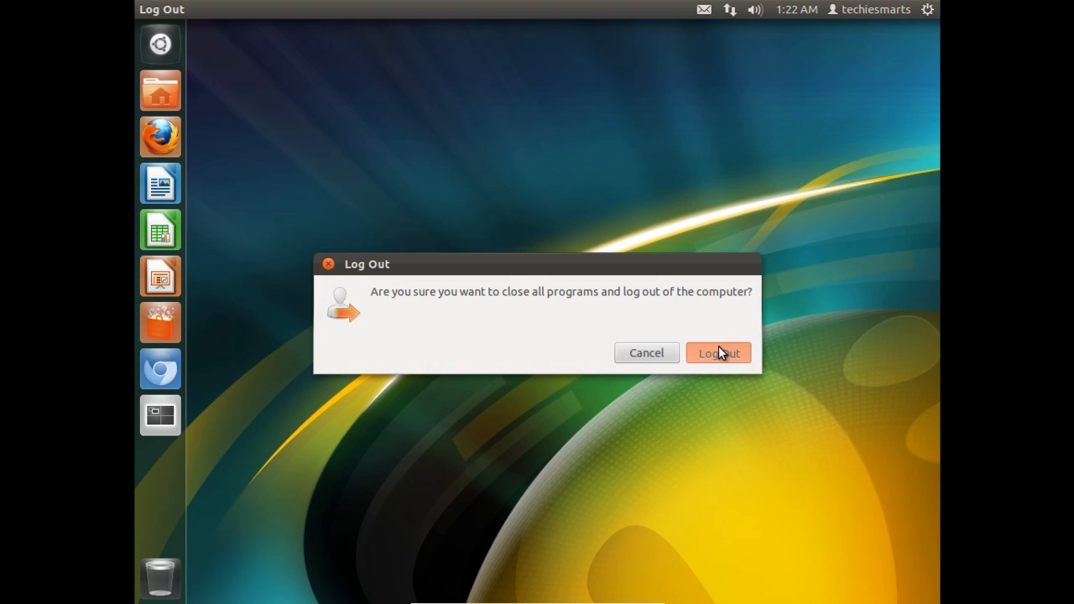
click(719, 353)
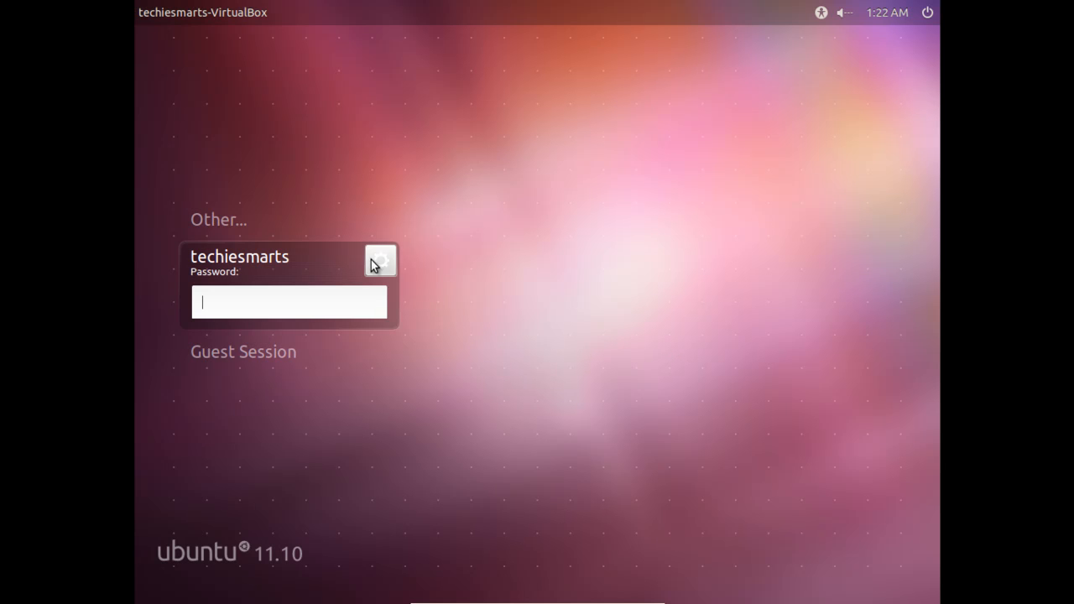
Pick Xfce Session from the session list and sign in with the password
click(380, 260)
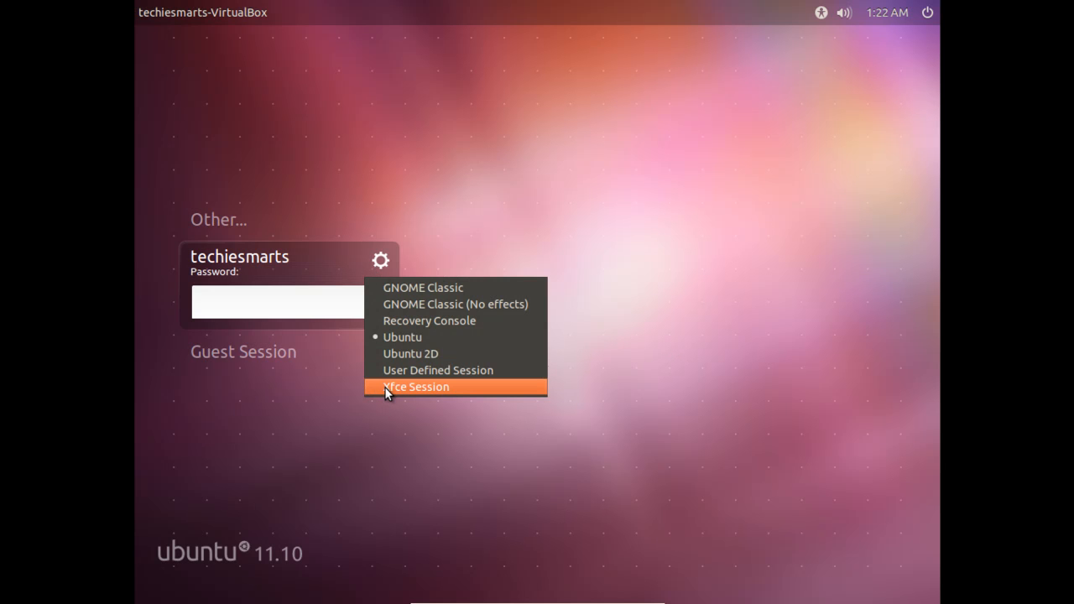
click(416, 386)
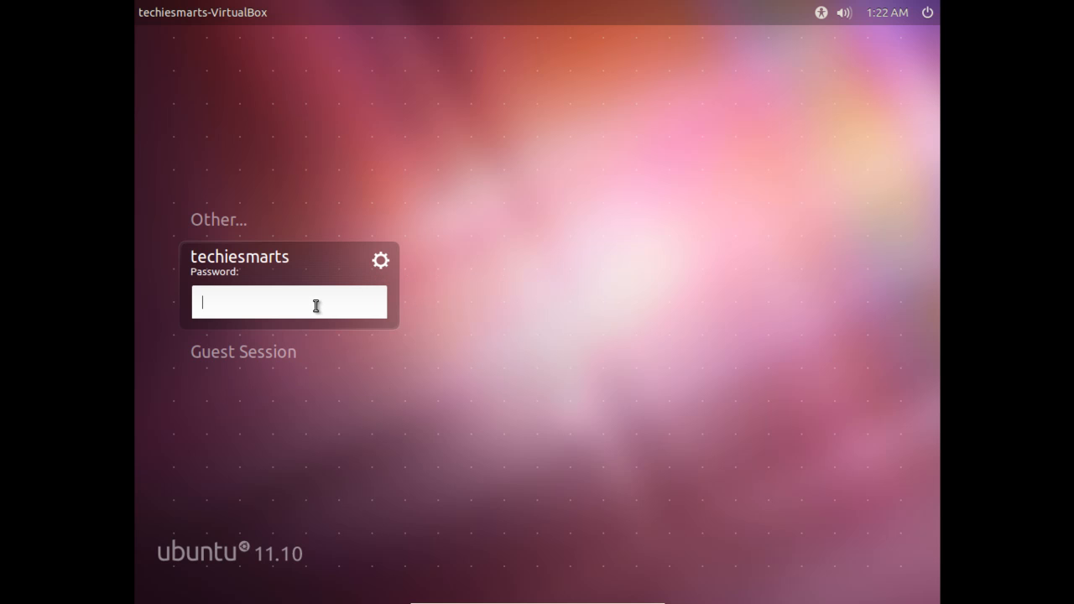
text(***)
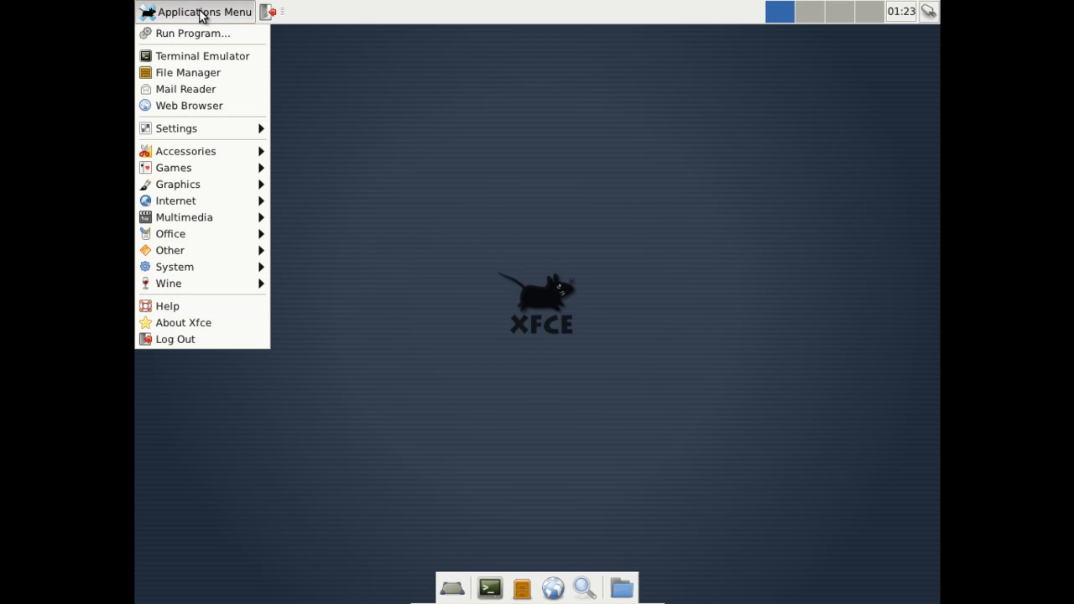
mouse_move(188, 104)
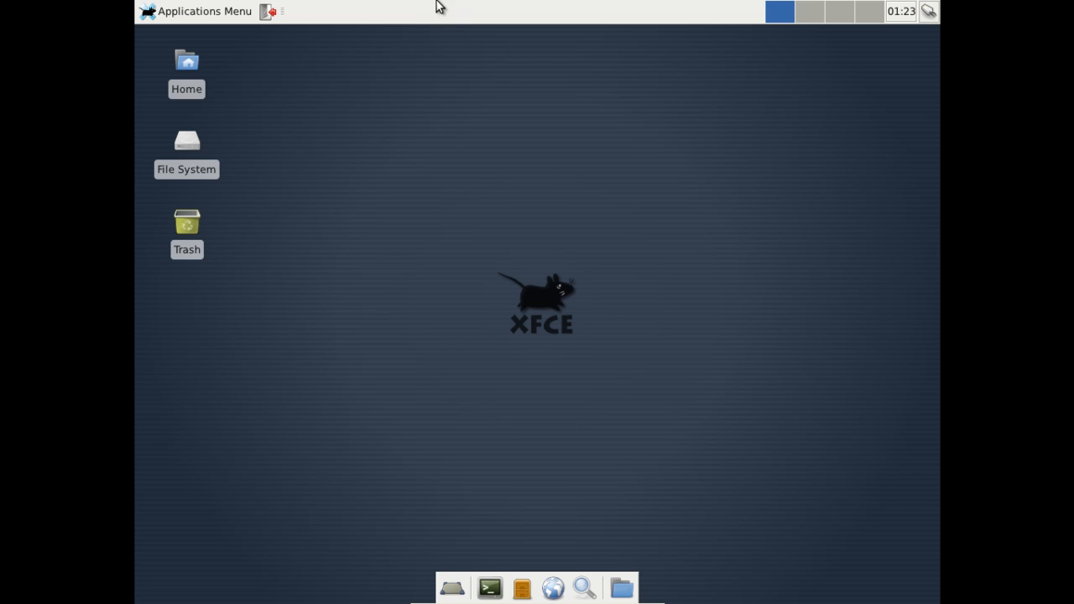
click(195, 10)
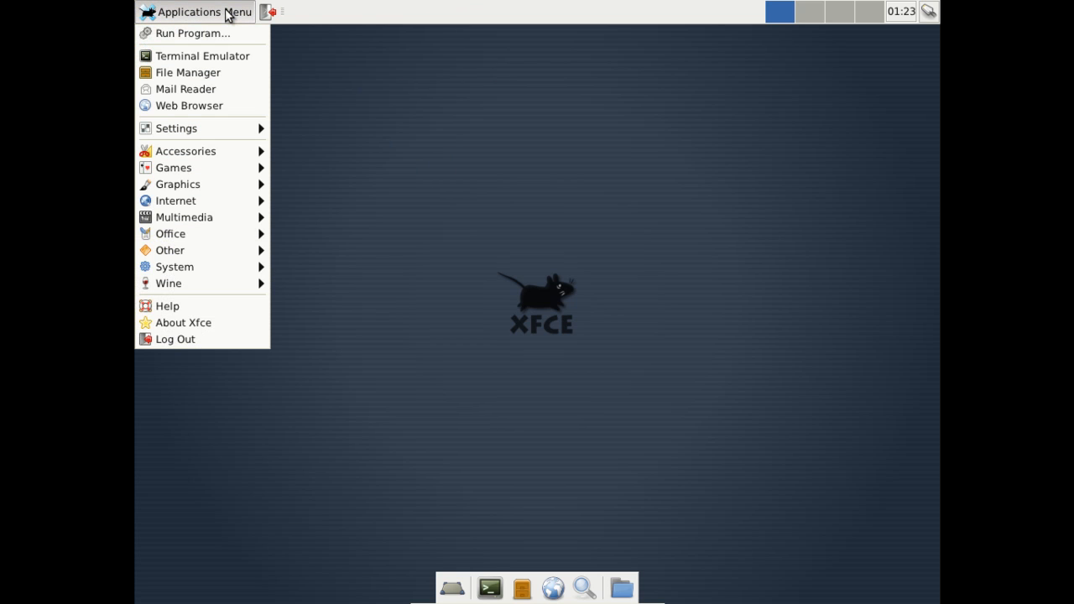
click(176, 128)
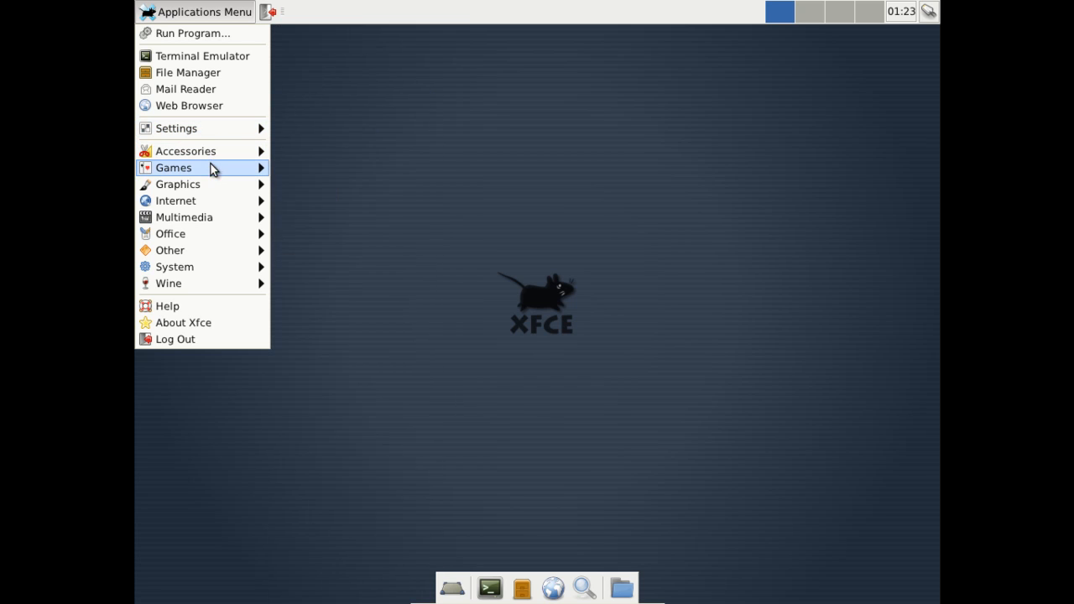
mouse_move(178, 183)
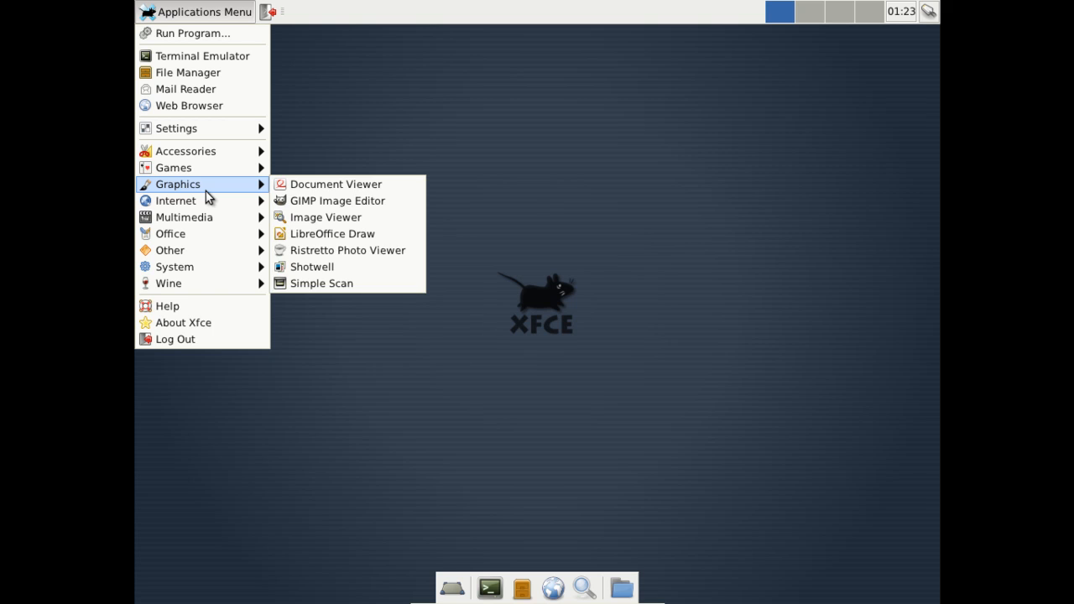
mouse_move(175, 202)
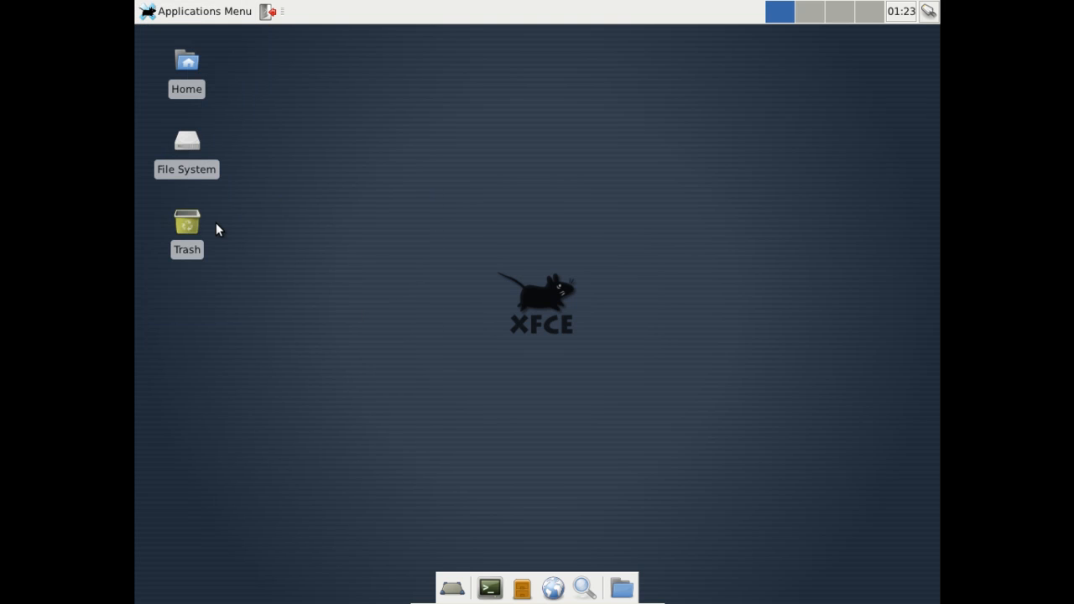
mouse_move(380, 231)
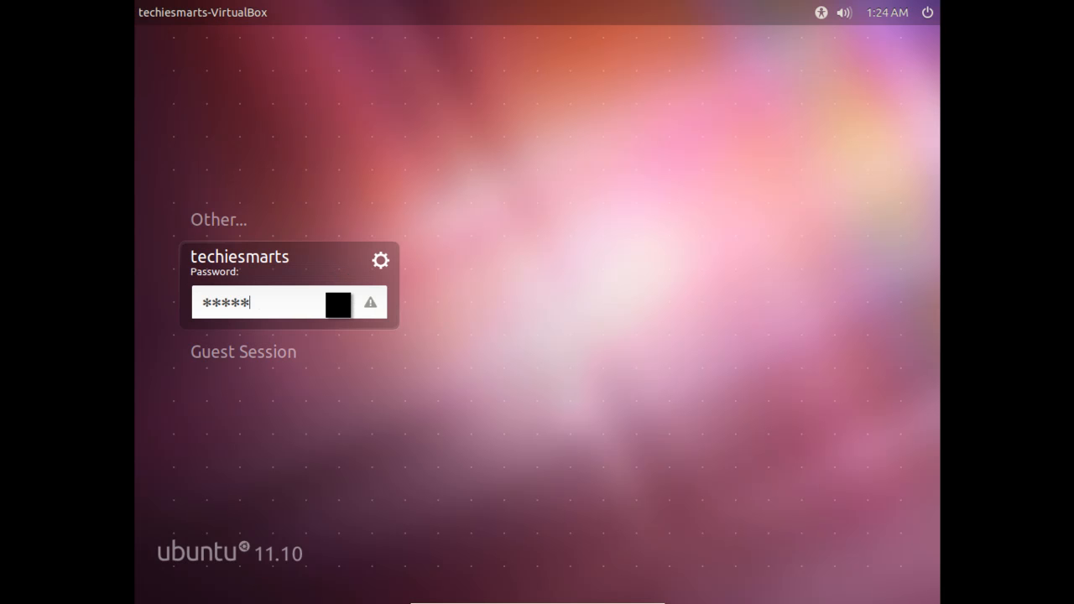
Show the desktop session list at the login screen, which now includes Xfce Session
click(380, 260)
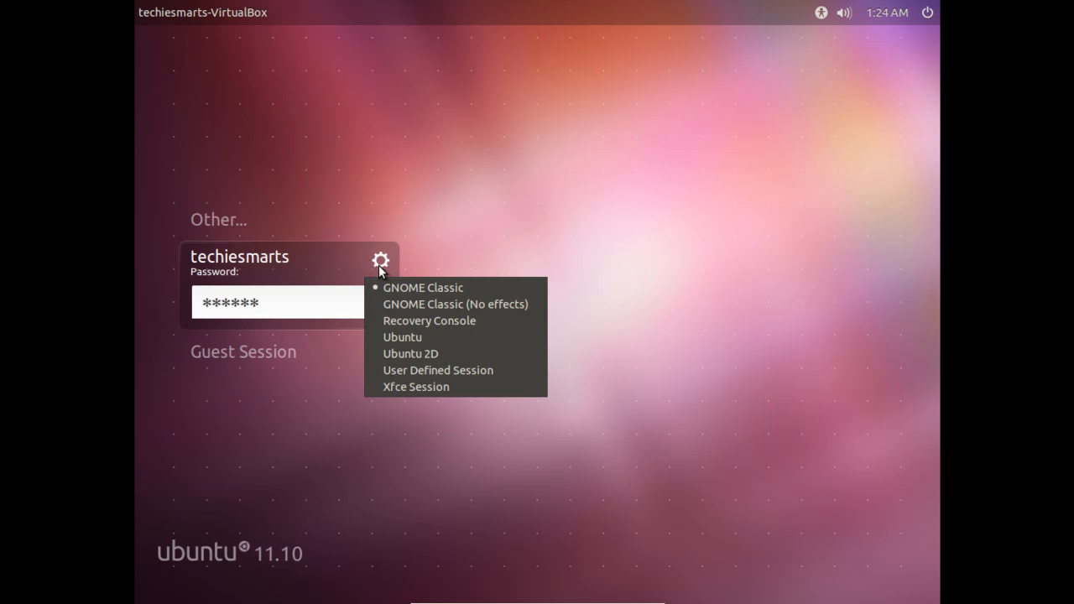